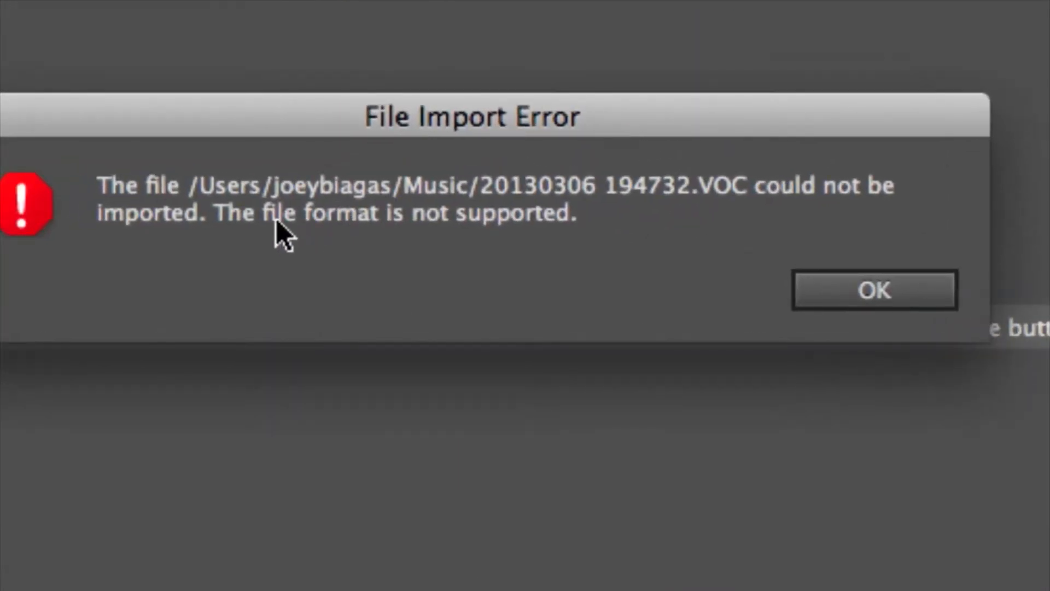
mouse_move(875, 291)
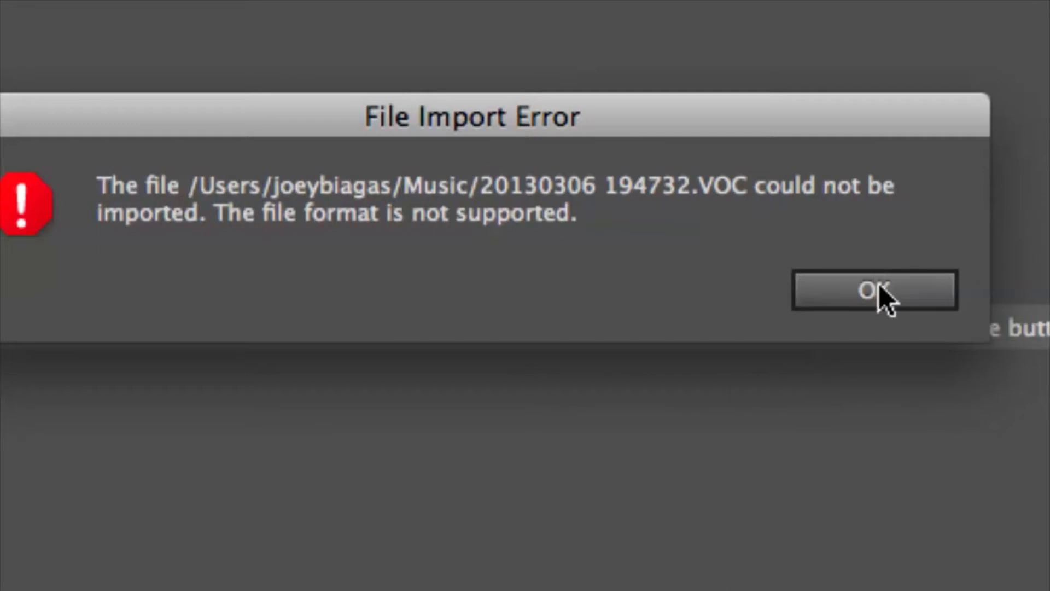
Dismiss the File Import Error rejecting the VOC recording as unsupported.
left_click(874, 291)
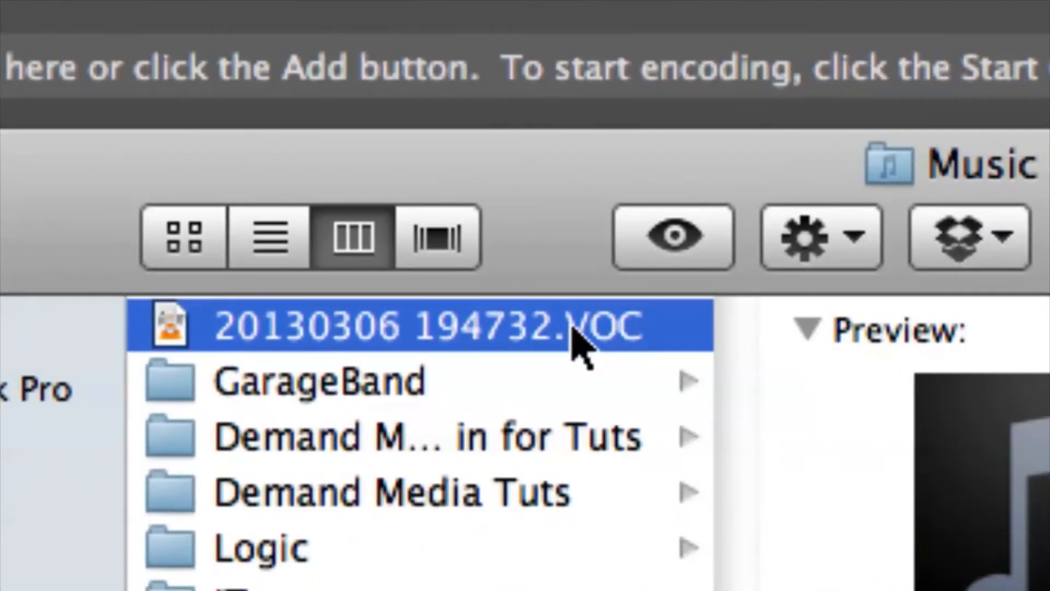
Rename the recording's extension from .VOC to .mp4 and confirm 'Use .mp4'.
scroll("down", 3)
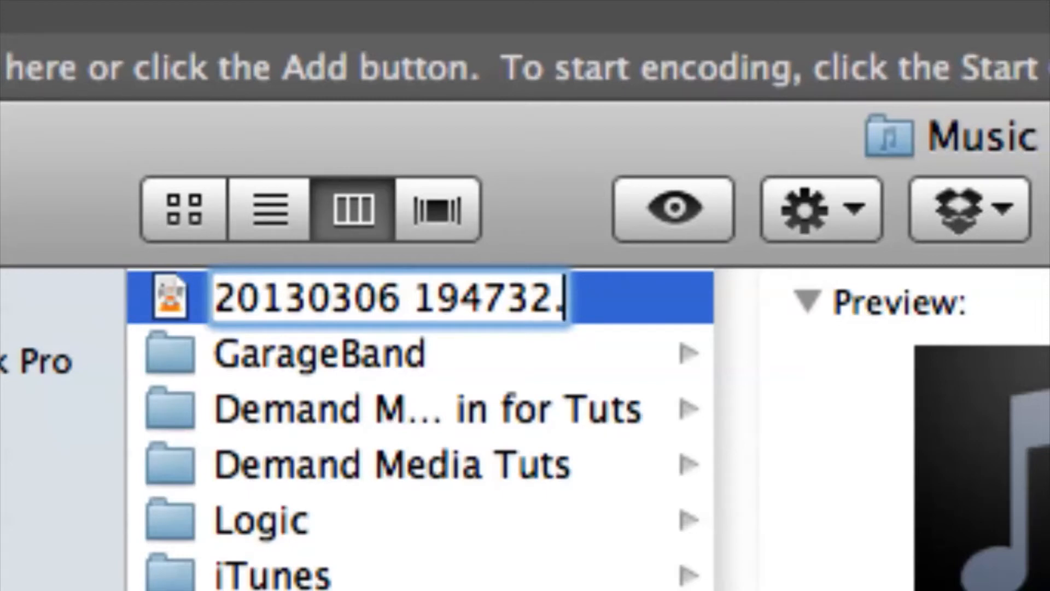
type("mp4")
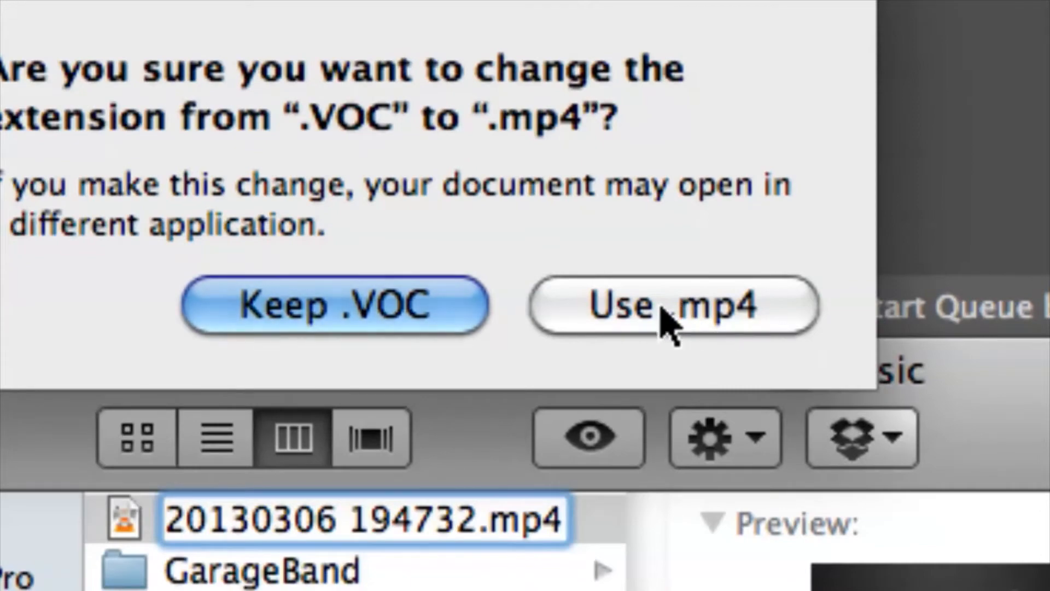
left_click(669, 306)
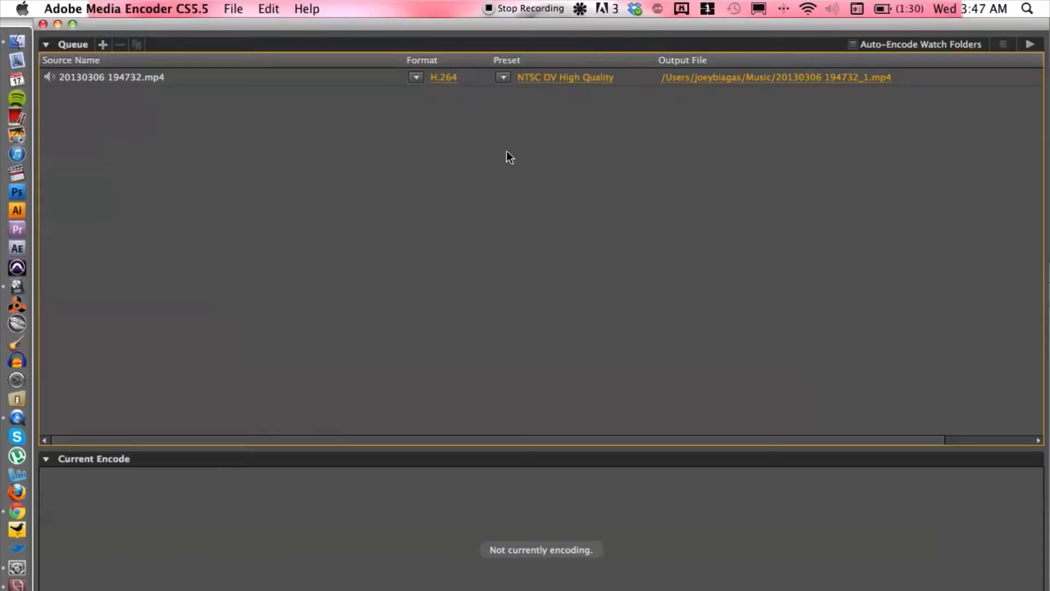
mouse_move(600, 127)
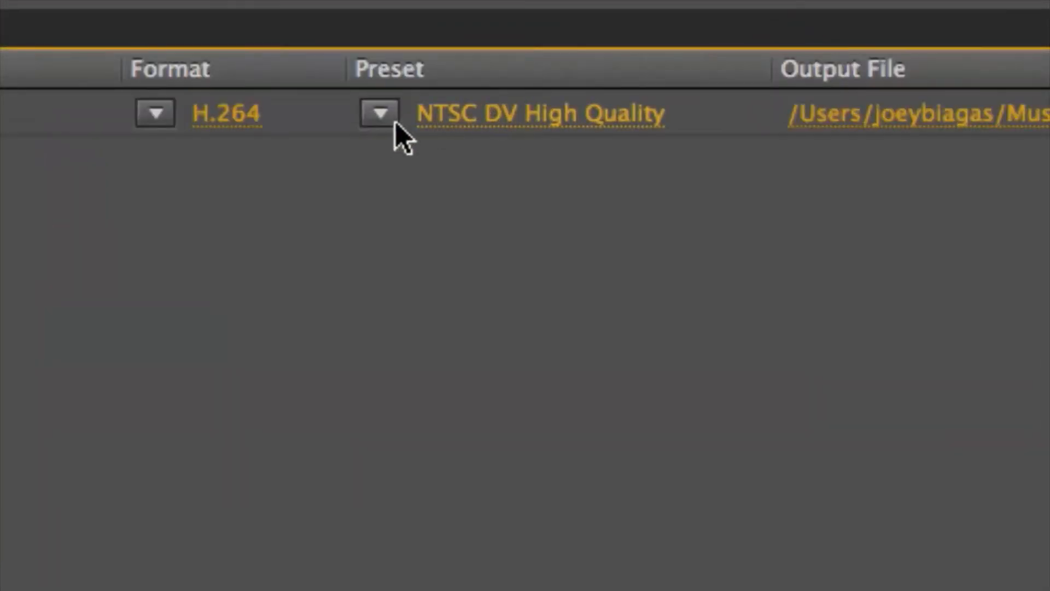
In Export Settings choose MP3 format with the MP3 256kbps High Quality preset.
double_click(539, 112)
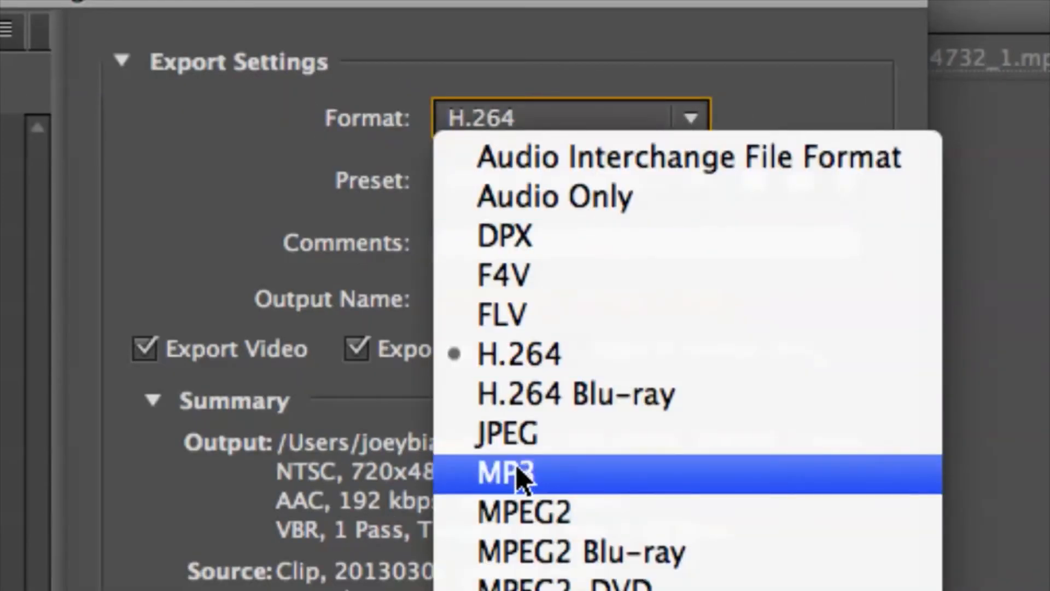
left_click(503, 473)
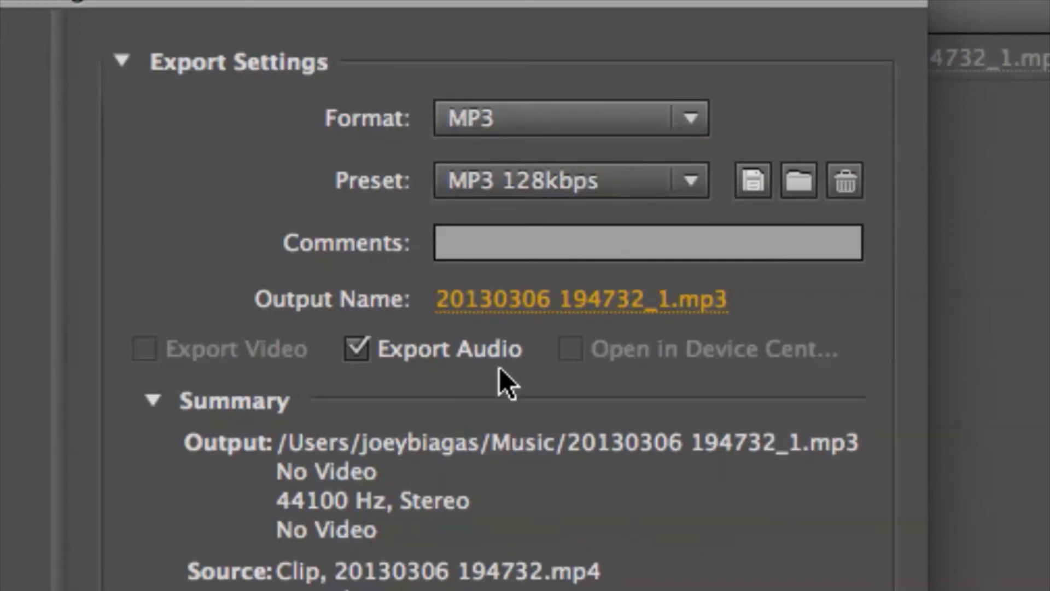
mouse_move(691, 198)
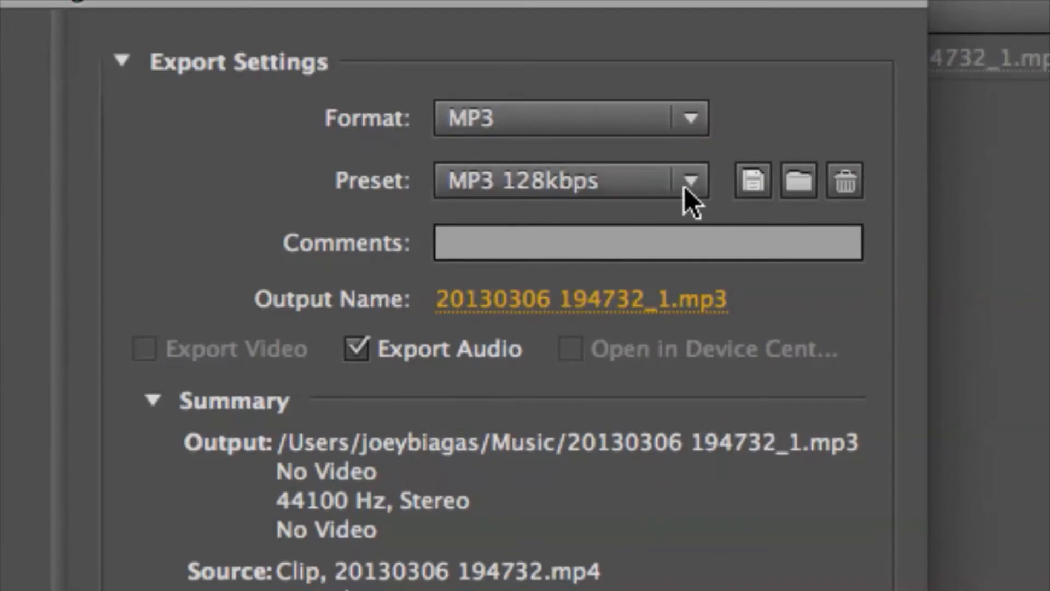
left_click(691, 180)
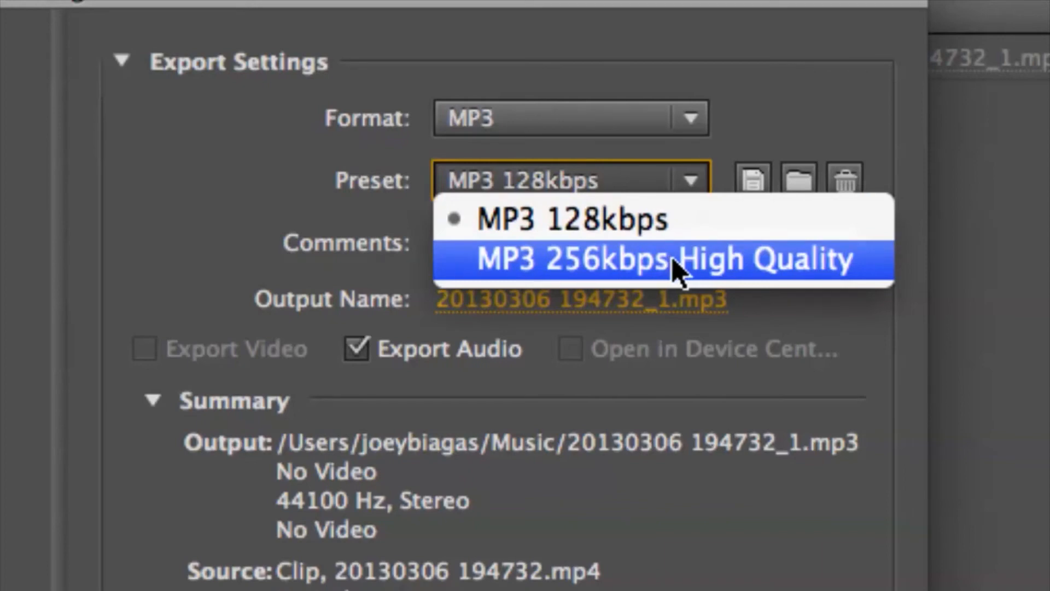
mouse_move(445, 275)
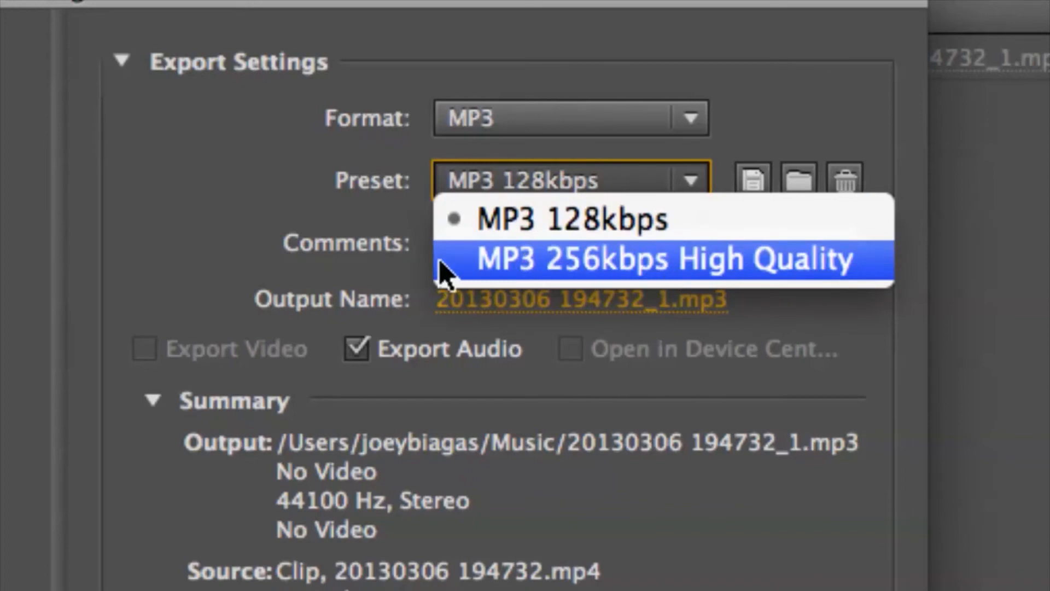
left_click(667, 260)
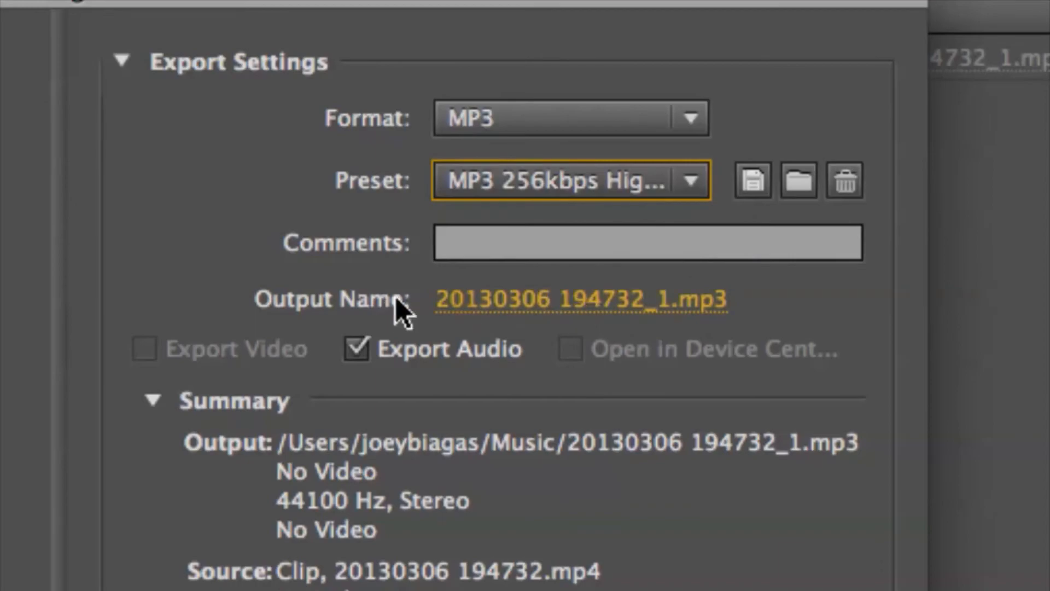
left_click(580, 299)
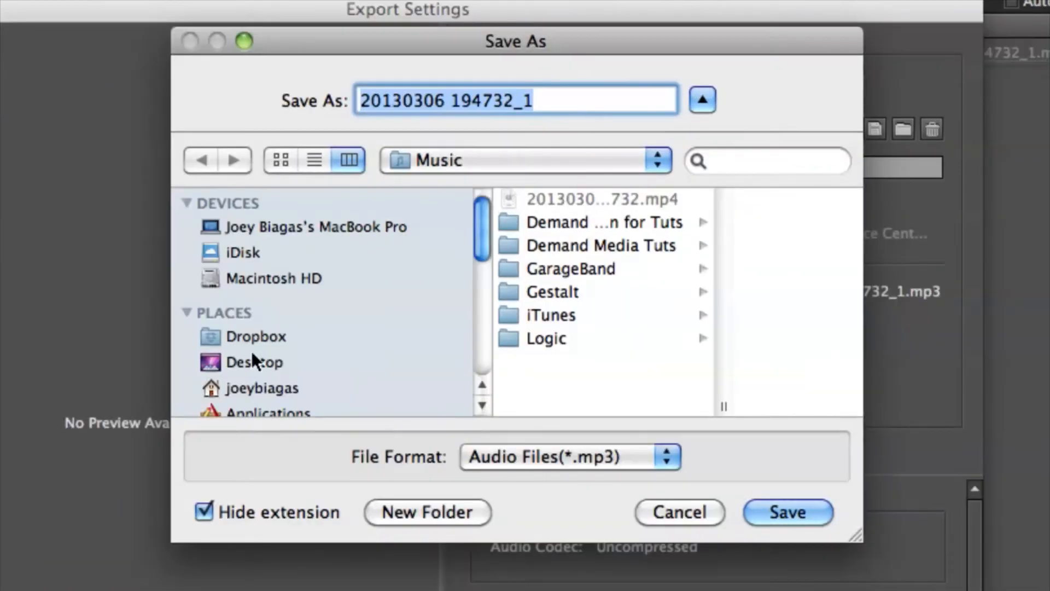
Save the output to the Desktop under the name 'converter file'.
left_click(254, 362)
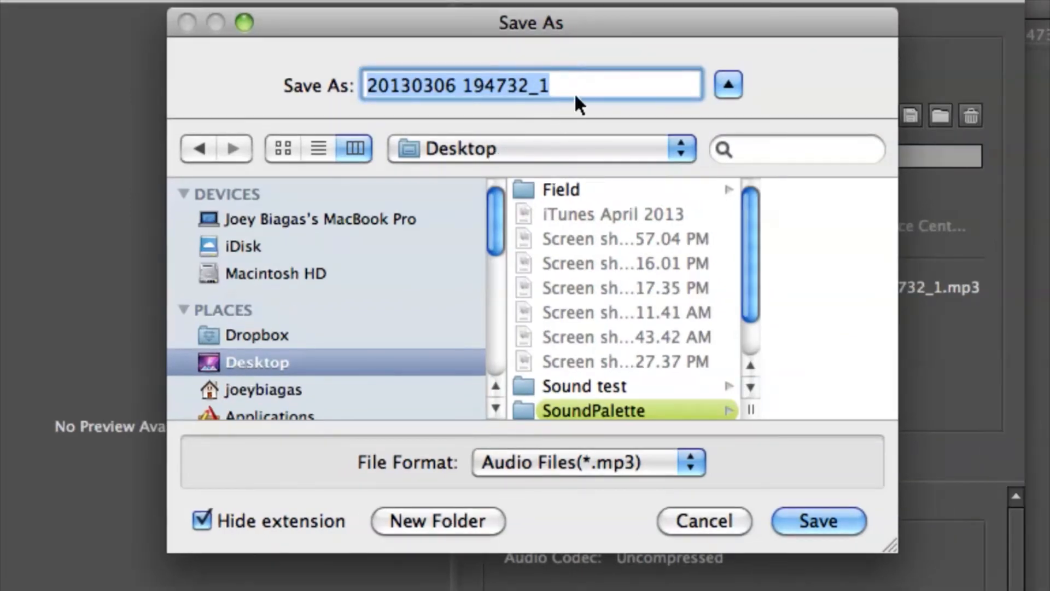
mouse_move(186, 72)
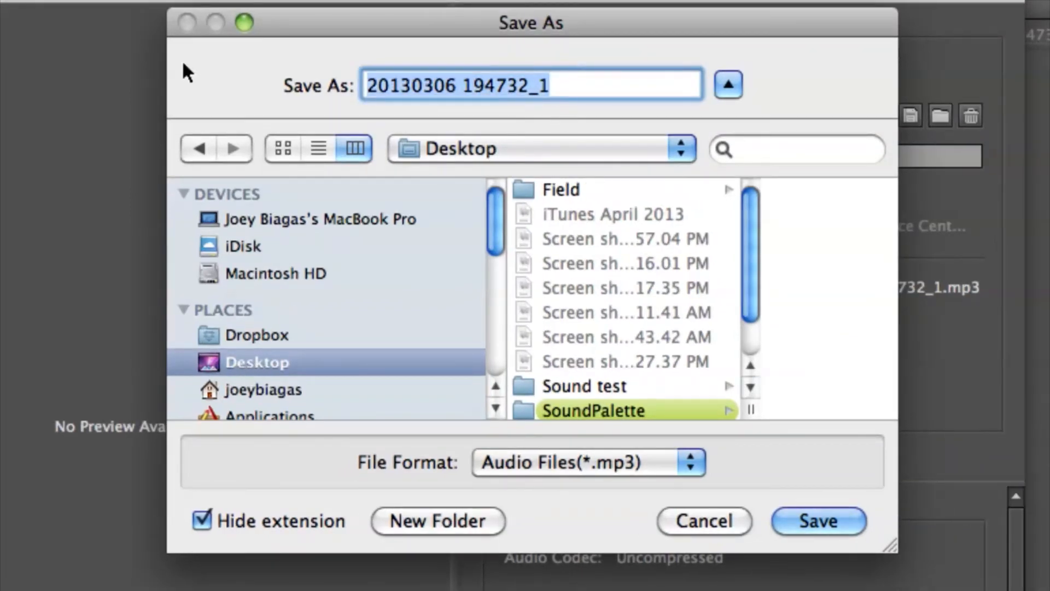
type("con")
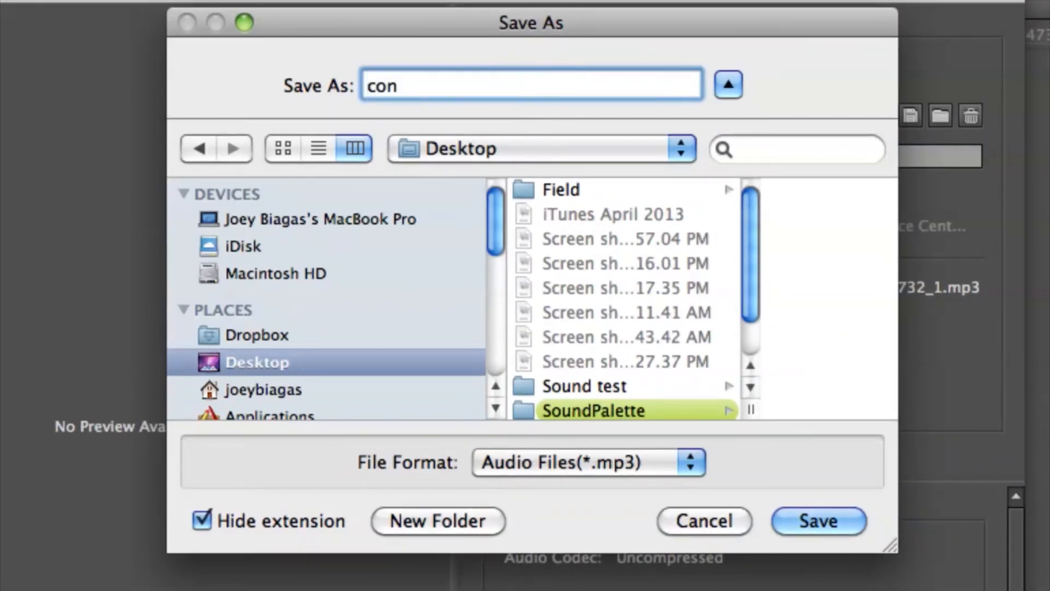
type("verter")
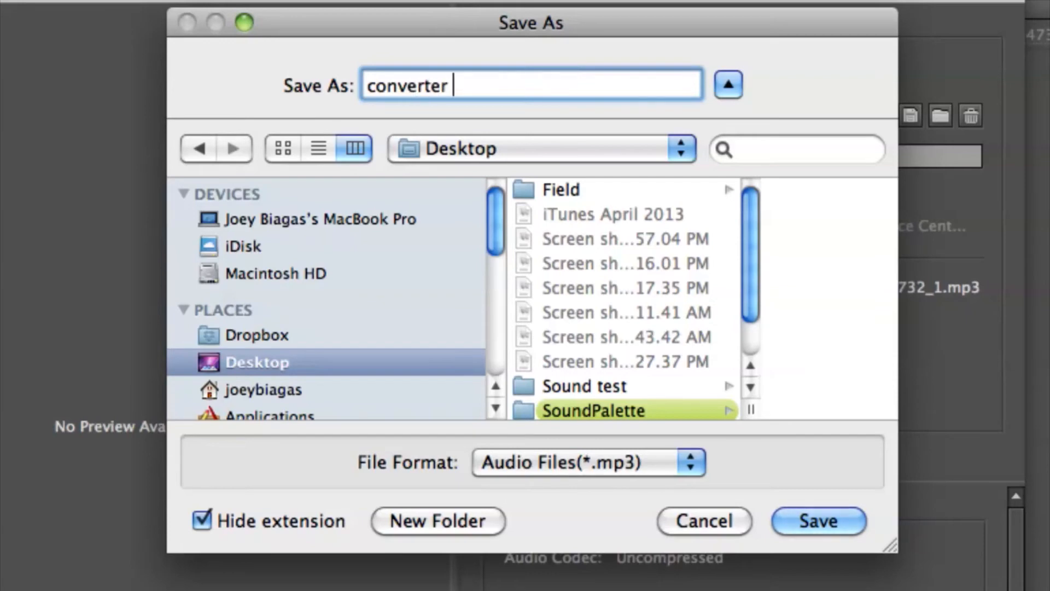
type("file")
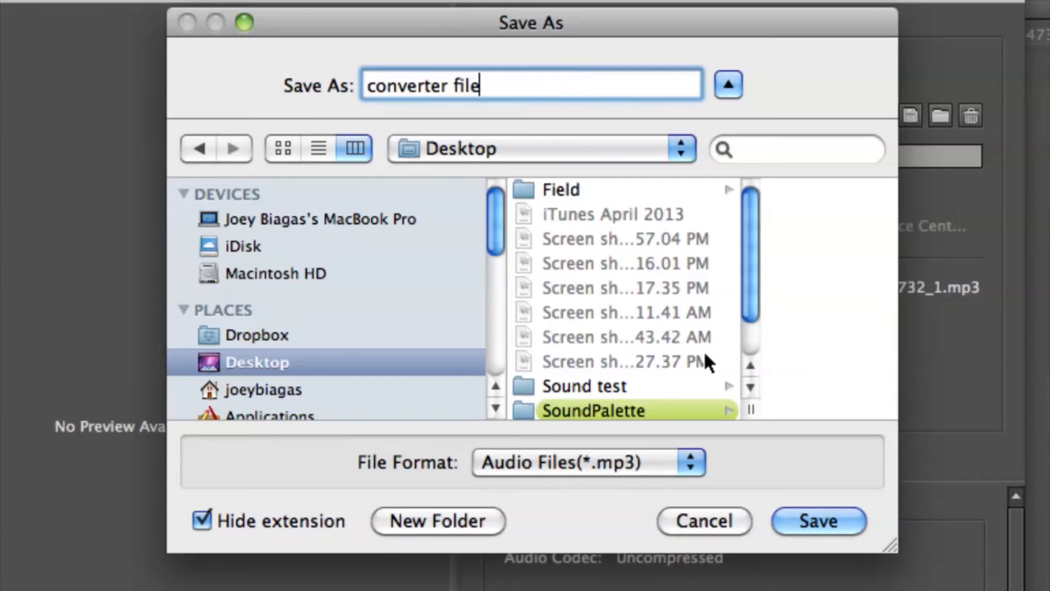
left_click(817, 520)
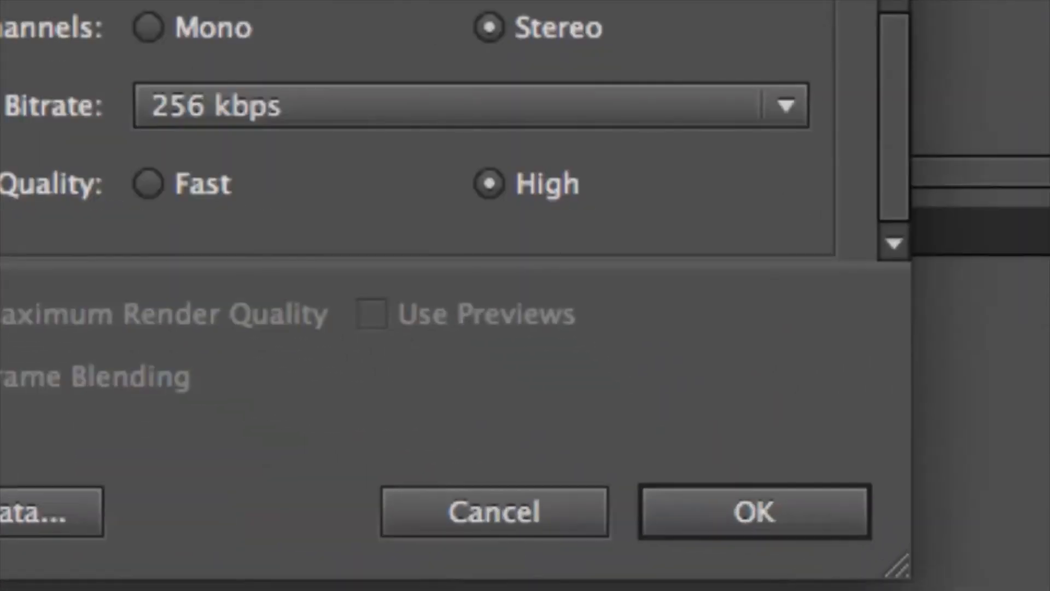
Apply the MP3 settings and start the queue encoding the recording.
left_click(753, 511)
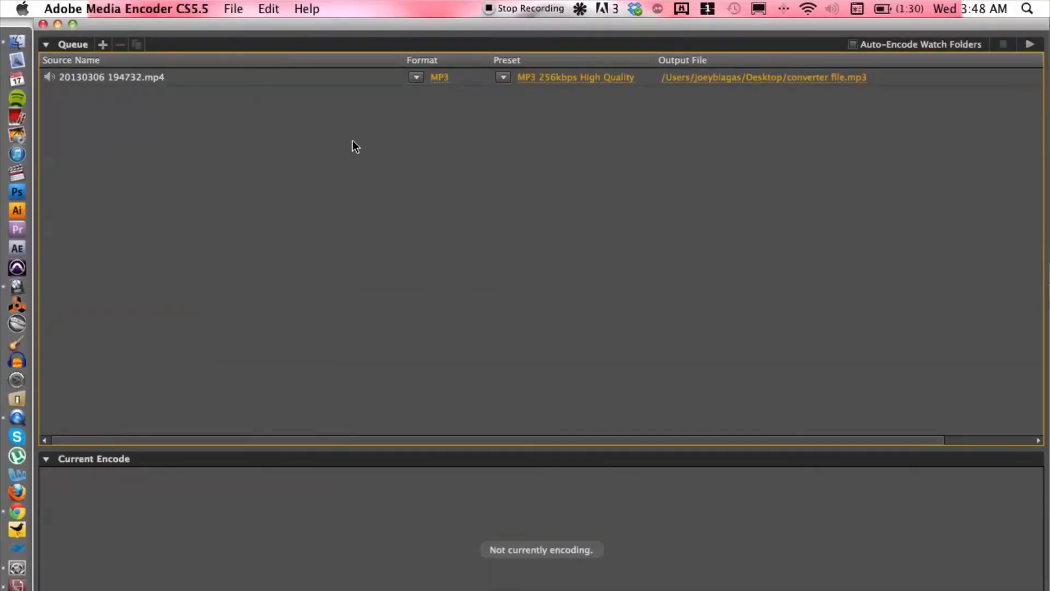
left_click(1033, 44)
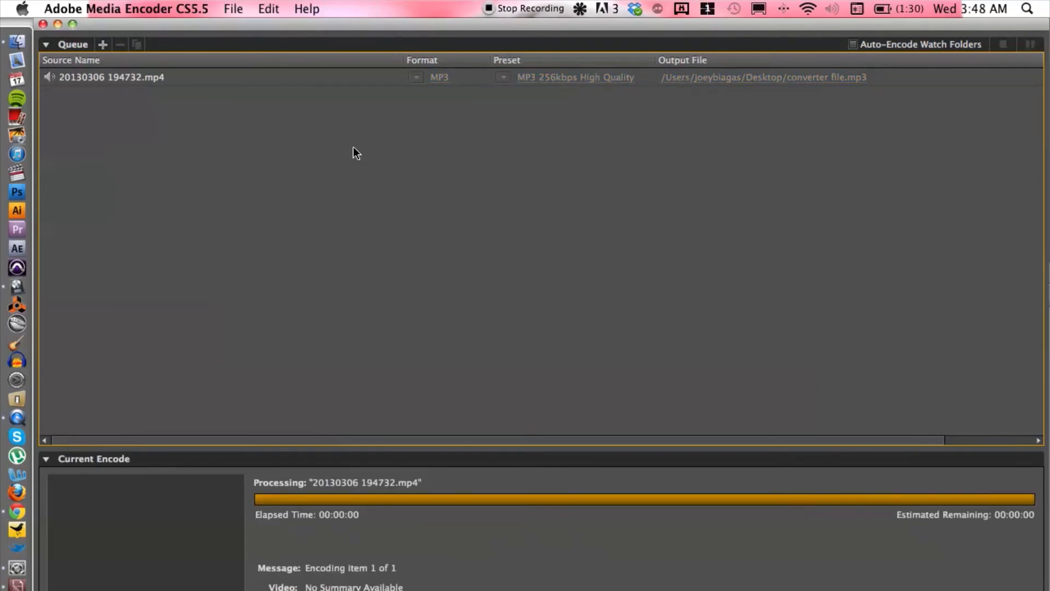